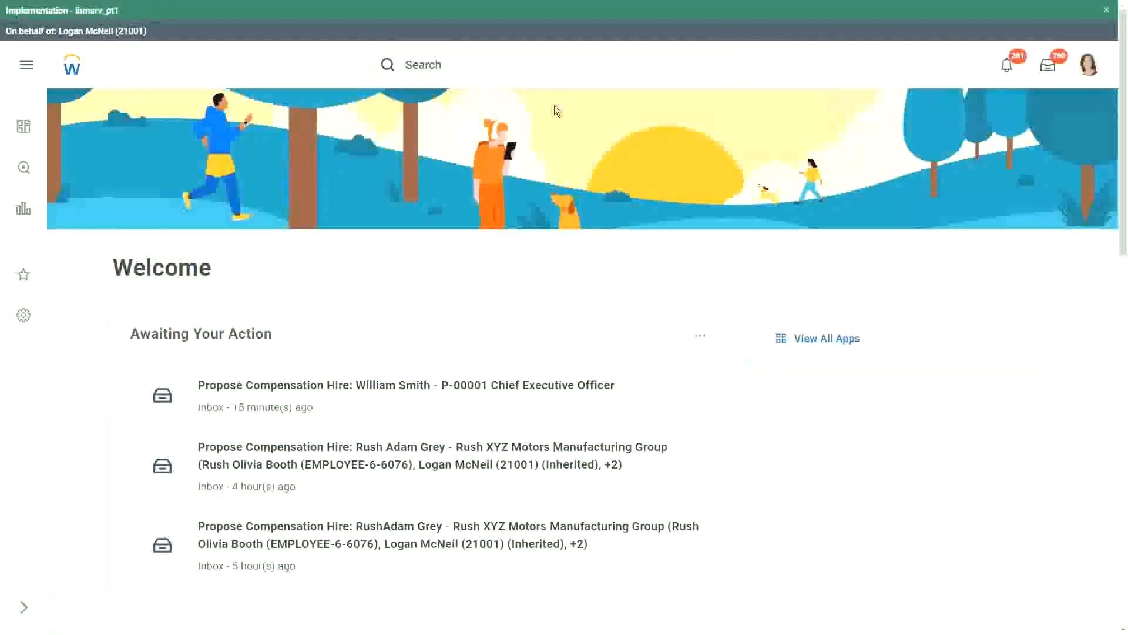
Search Workday for 'cre calc field' to find the Create Calculated Field task
{"action": "left_click", "coordinate": [504, 64]}
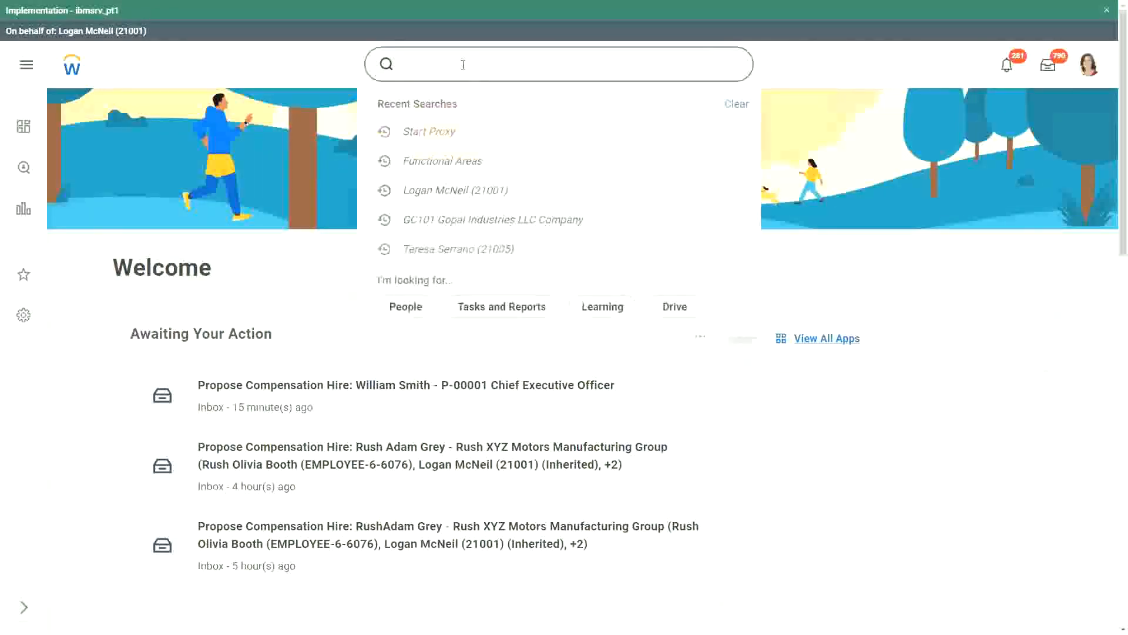
{"action": "type", "text": "cre"}
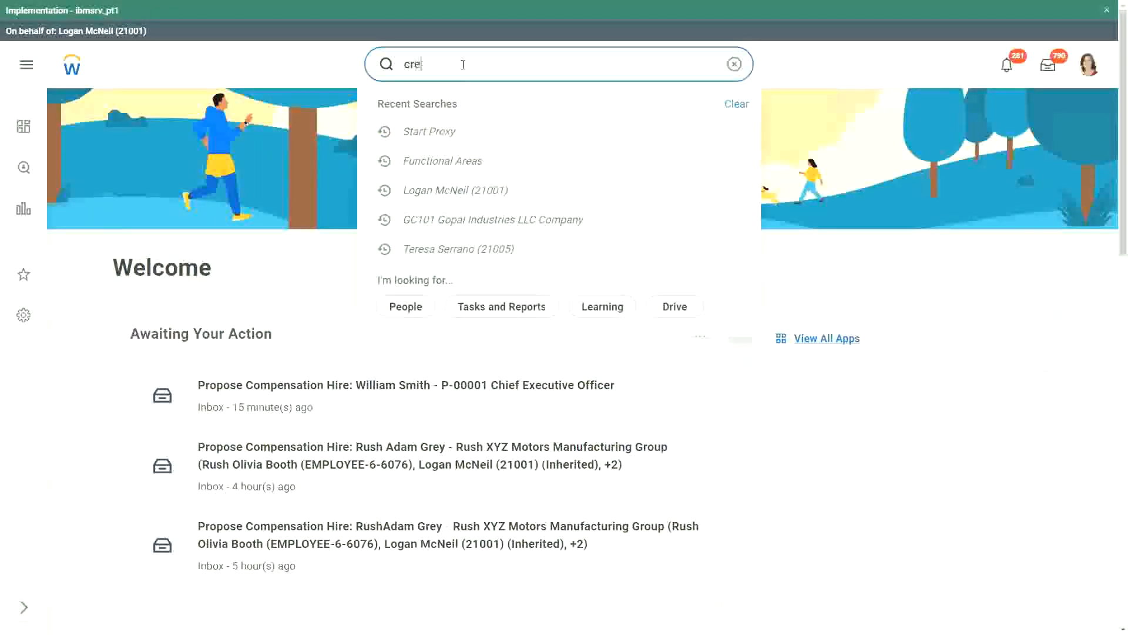
{"action": "type", "text": "calc field"}
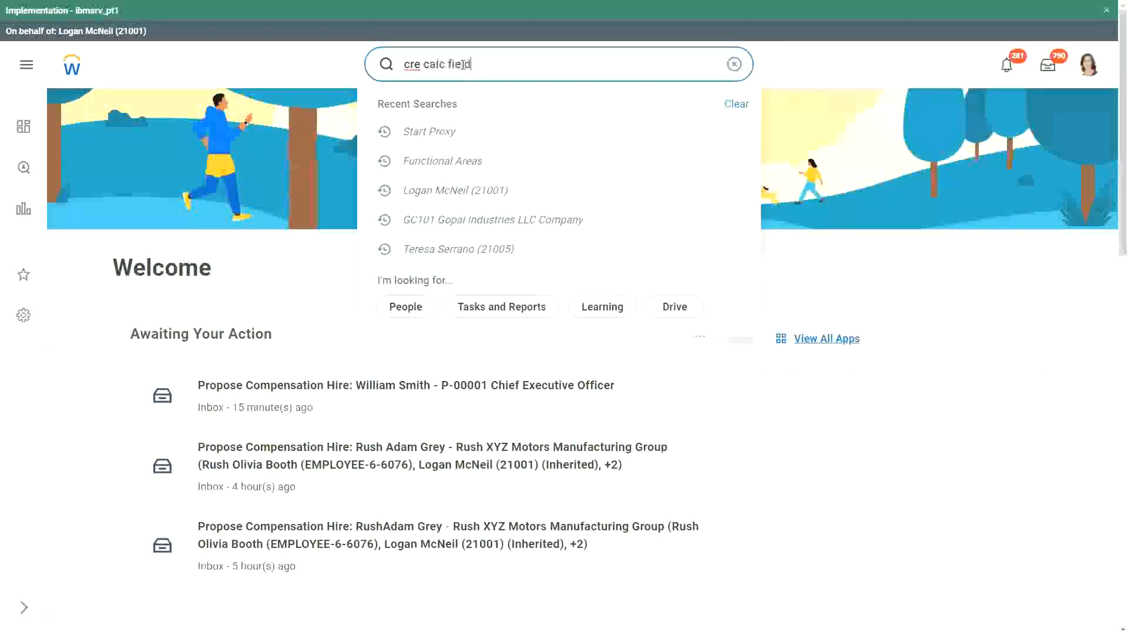
{"action": "type", "text": "field"}
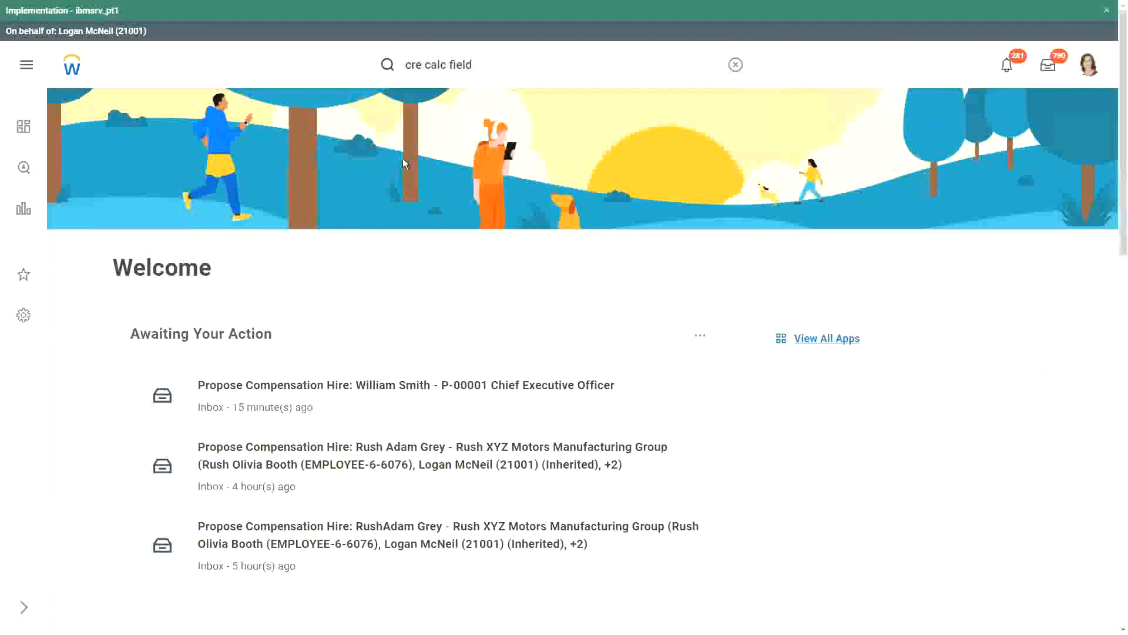
Create field 'CF-WW-Eval Exp-Test' on business object Worker with function Evaluate Expression
{"action": "left_click", "coordinate": [735, 64]}
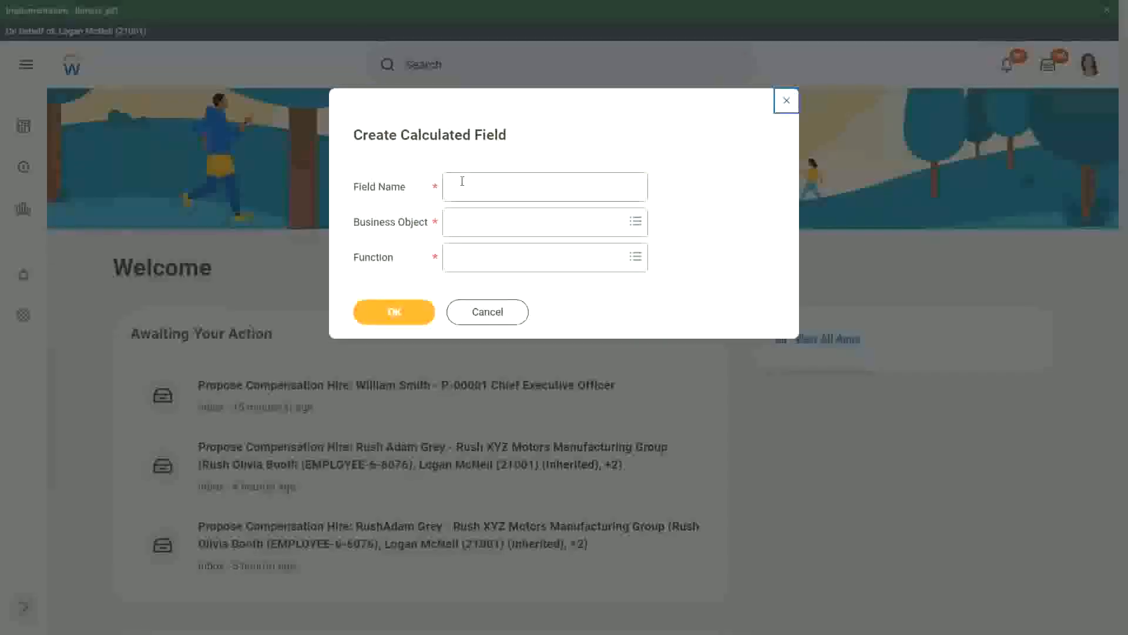
{"action": "left_click", "coordinate": [544, 187]}
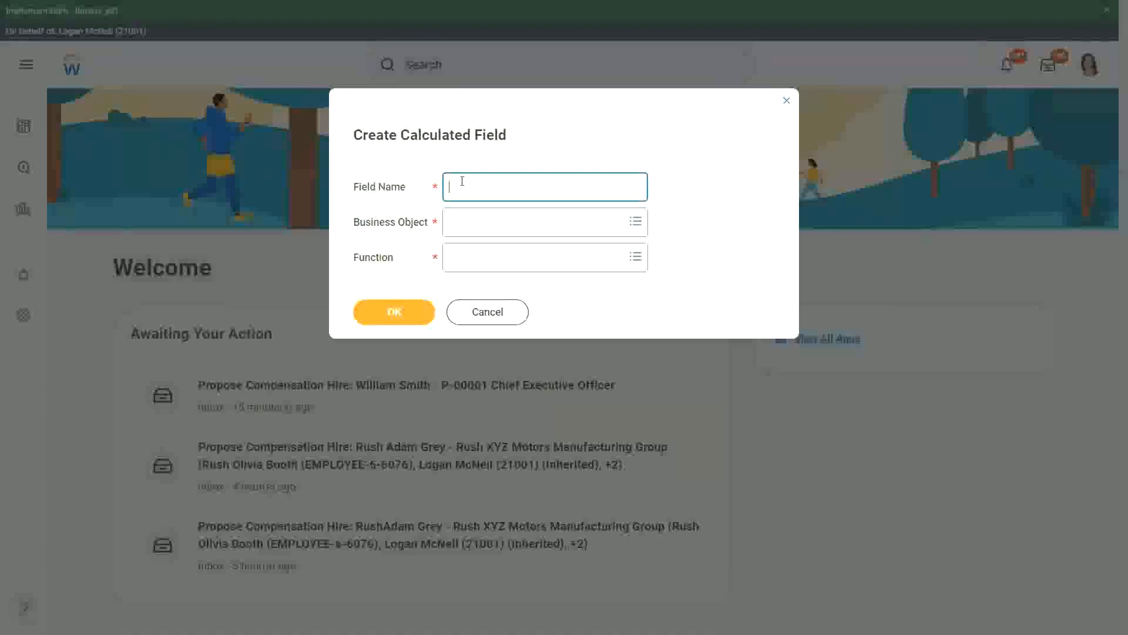
{"action": "type", "text": "CF-WW-"}
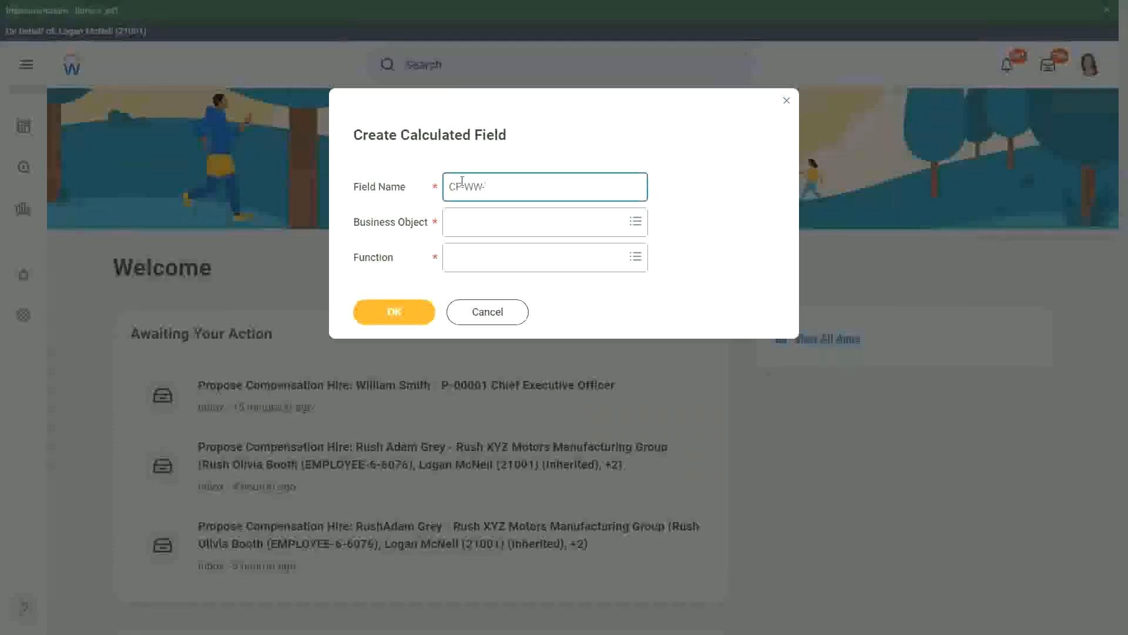
{"action": "type", "text": "Eval E"}
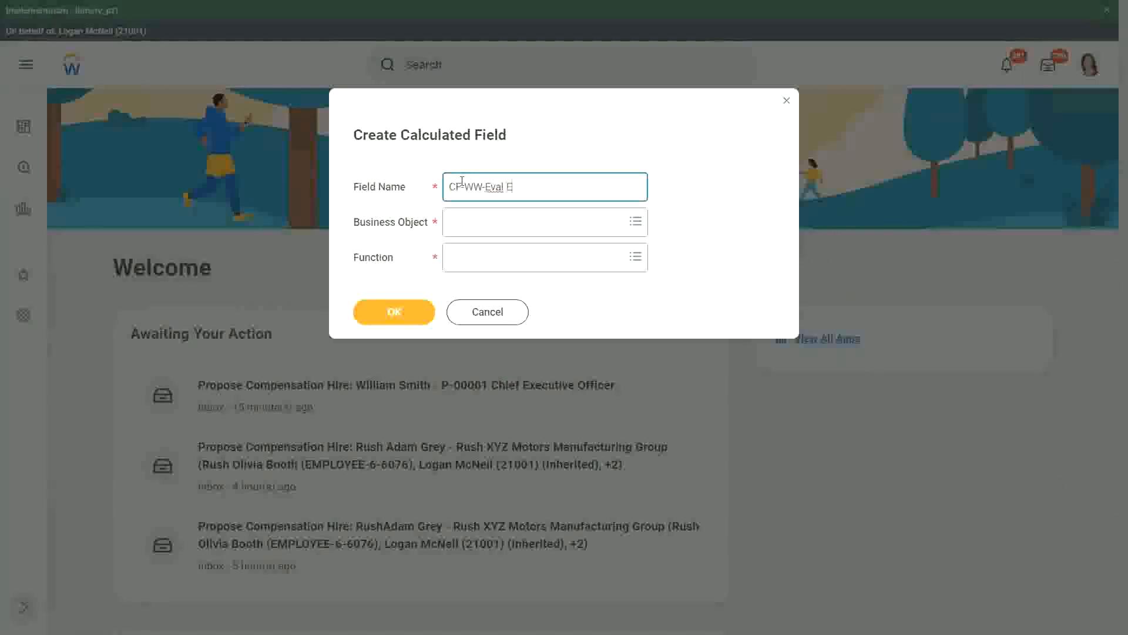
{"action": "type", "text": "xp"}
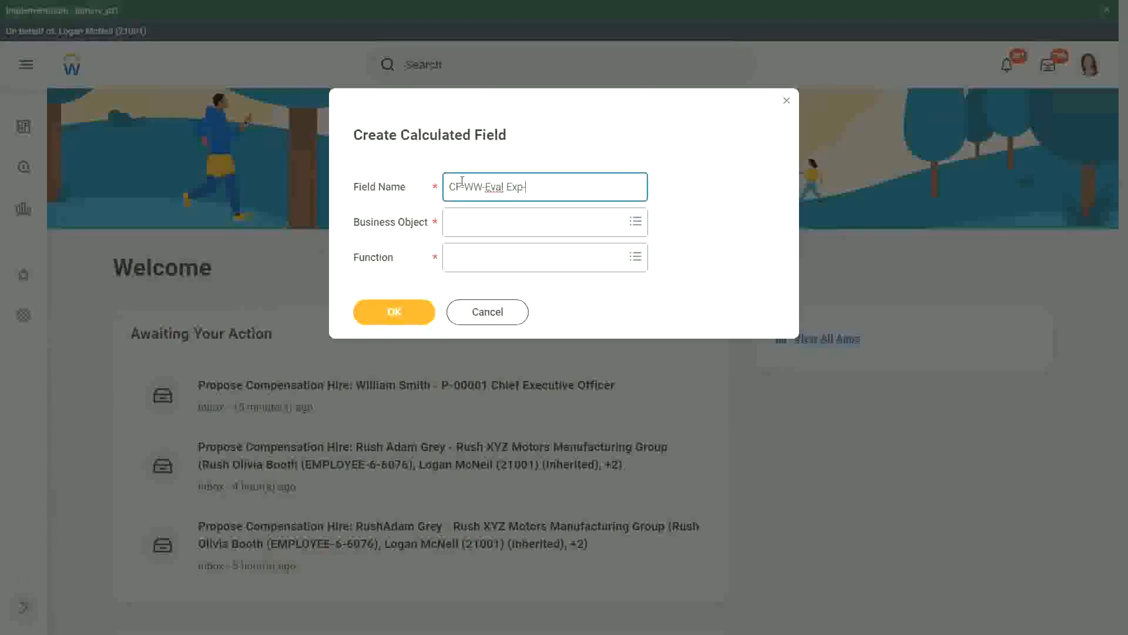
{"action": "type", "text": "-Test"}
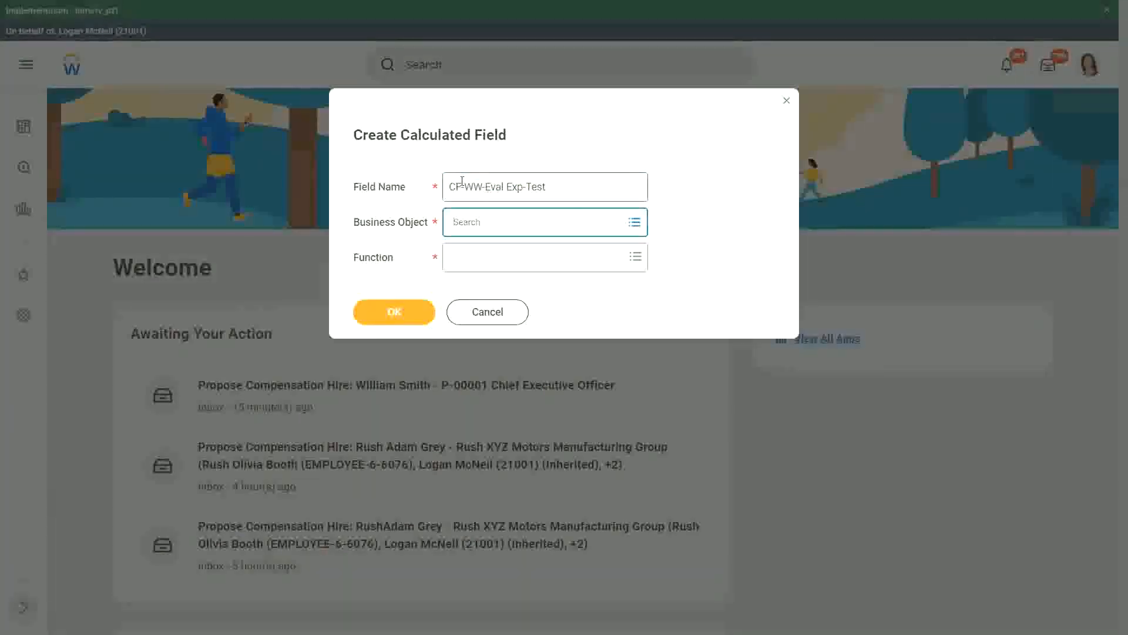
{"action": "type", "text": "worker"}
{"action": "left_click", "coordinate": [545, 256]}
{"action": "type", "text": "eval exp"}
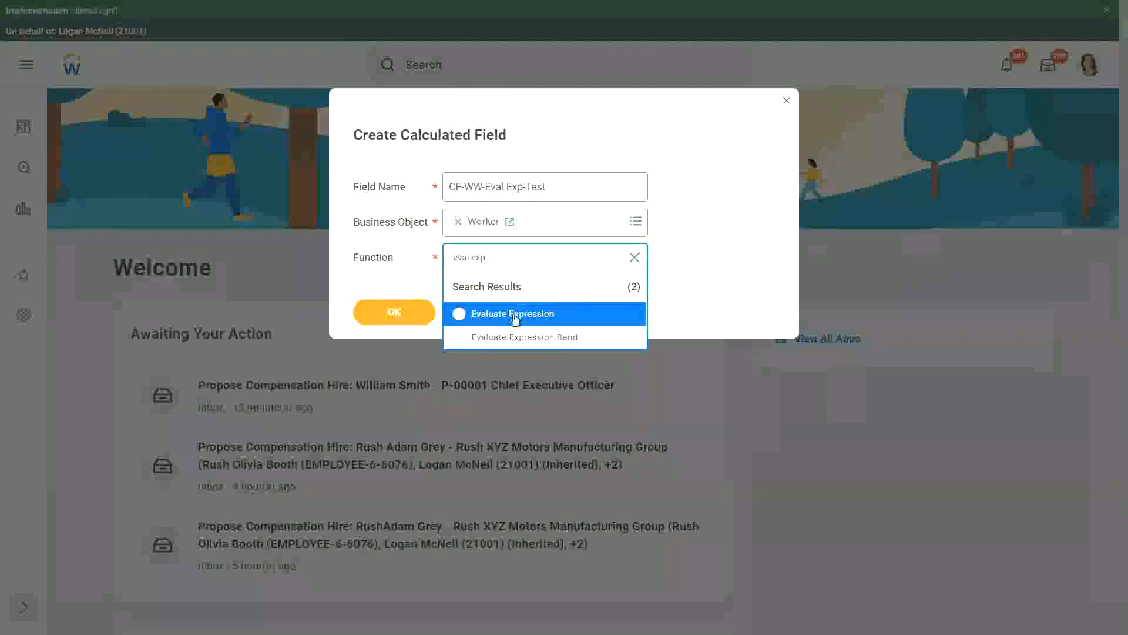
{"action": "left_click", "coordinate": [513, 313]}
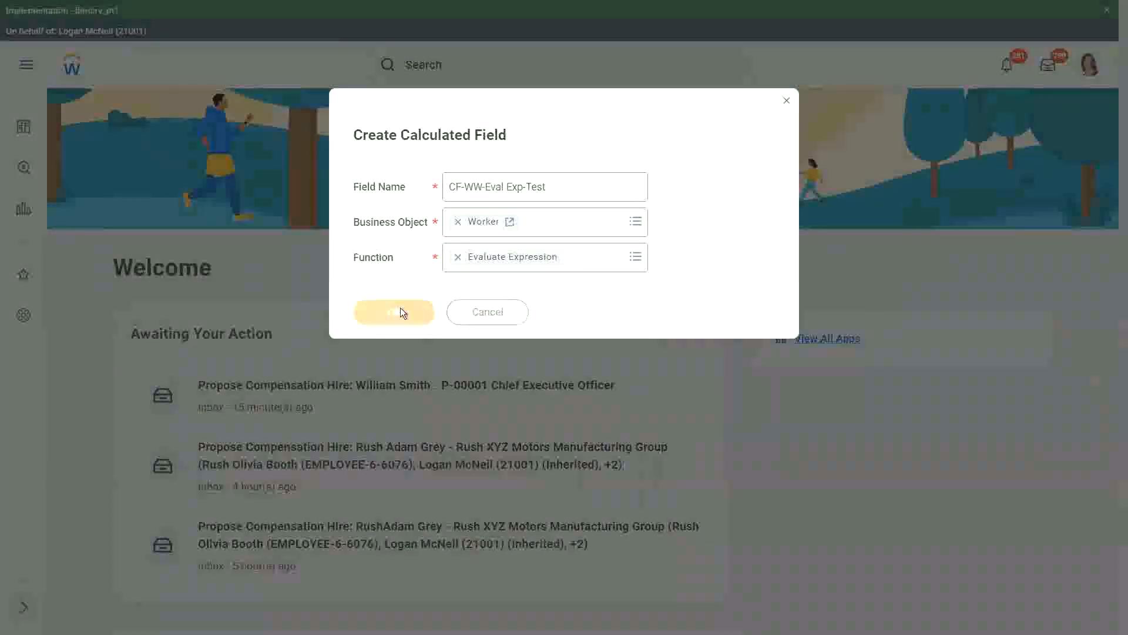
Confirm the field details and enter the condition 'Boolean or a T/F field'
{"action": "left_click", "coordinate": [393, 312]}
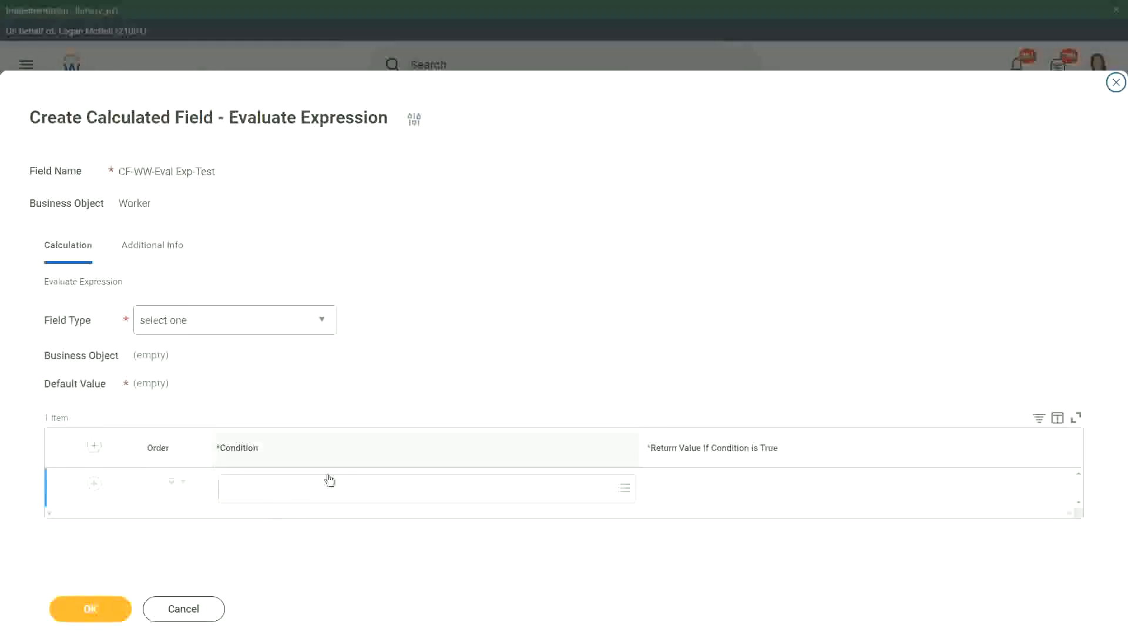
{"action": "mouse_move", "coordinate": [269, 490]}
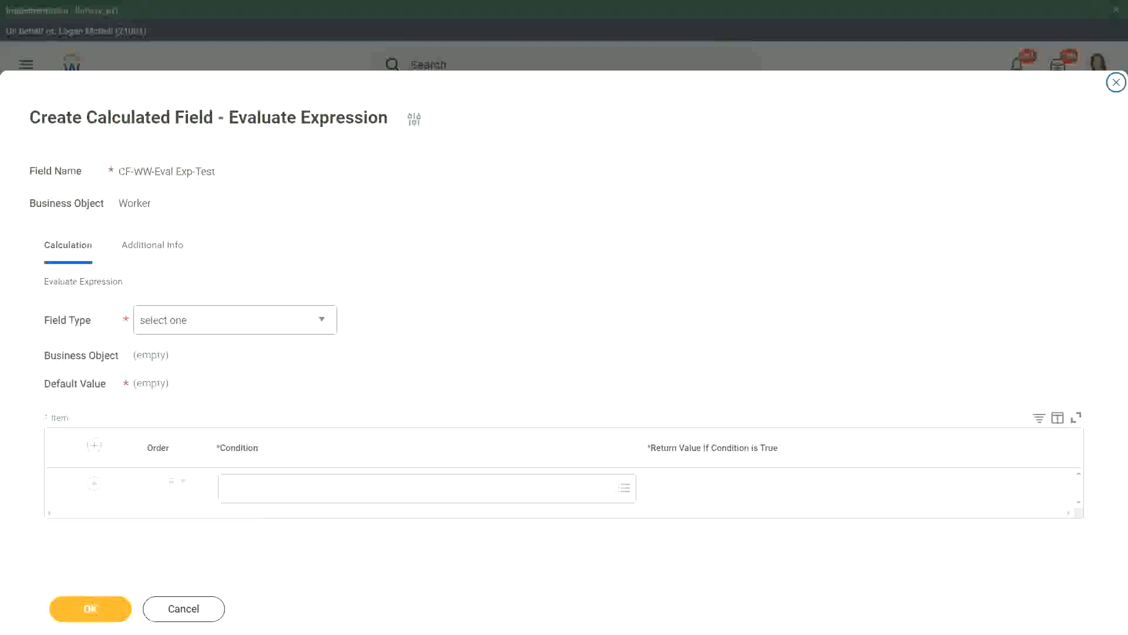
{"action": "mouse_move", "coordinate": [148, 487]}
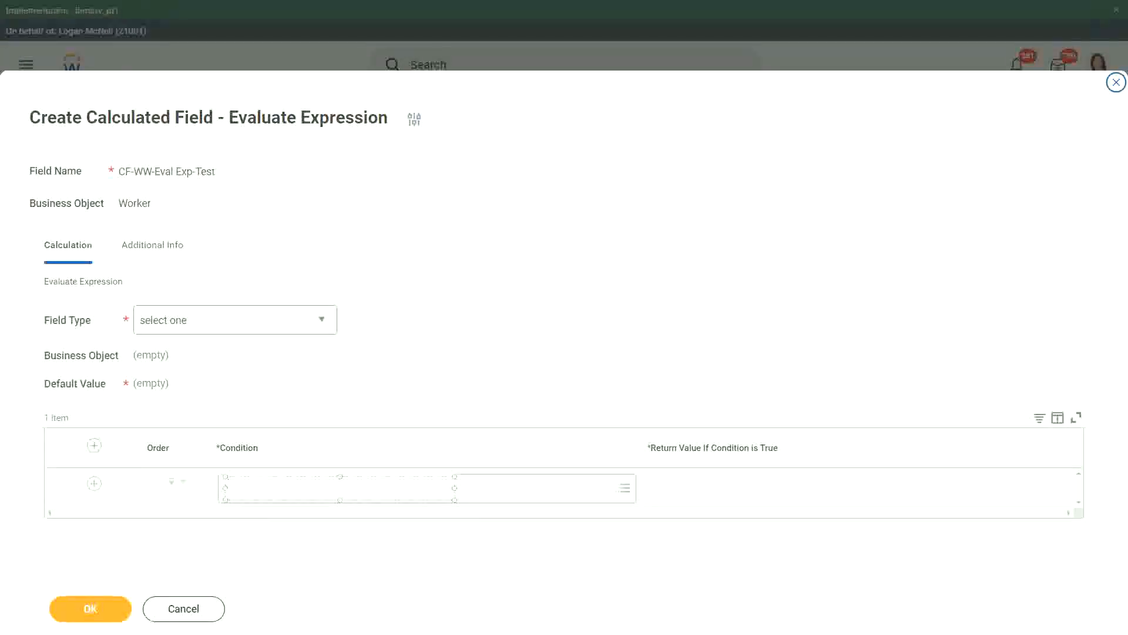
{"action": "type", "text": "Boolean"}
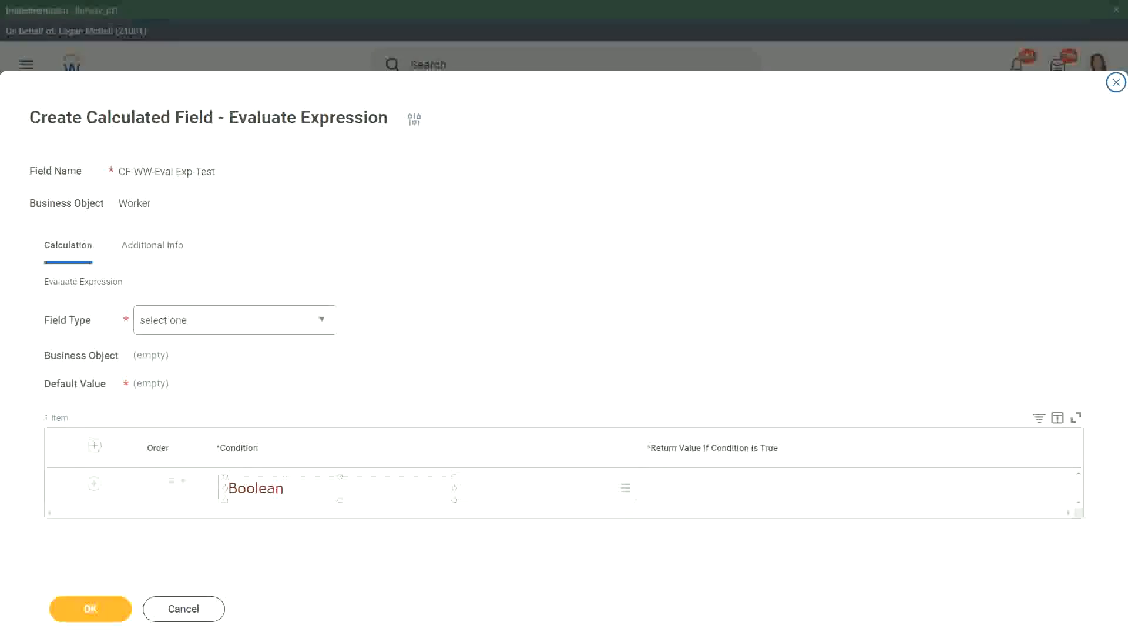
{"action": "type", "text": "or a T"}
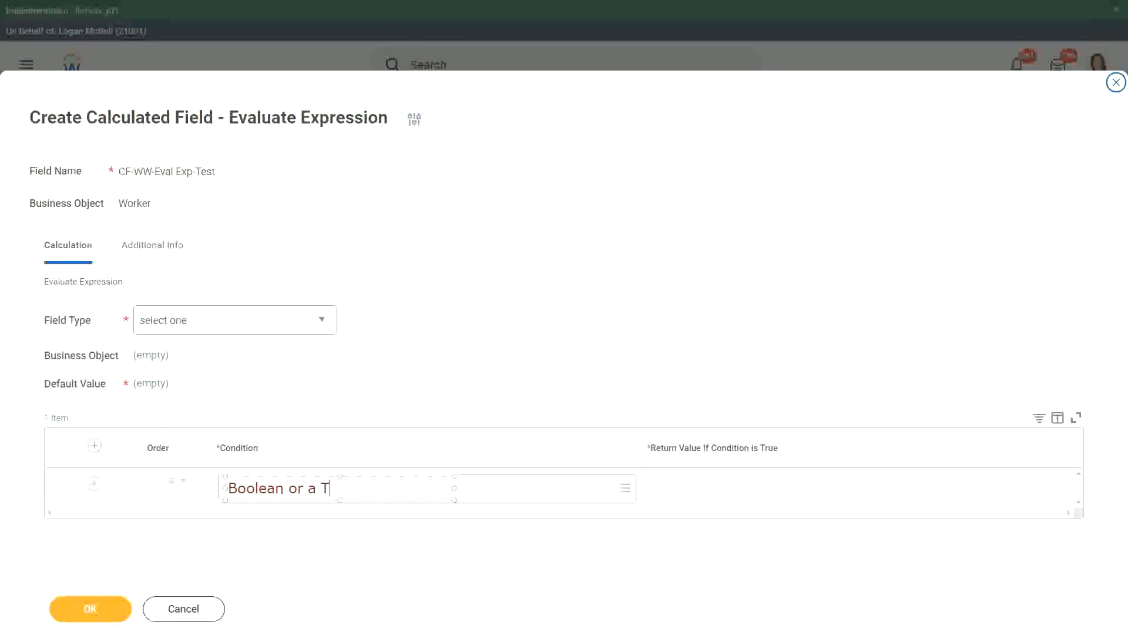
{"action": "type", "text": "/F field"}
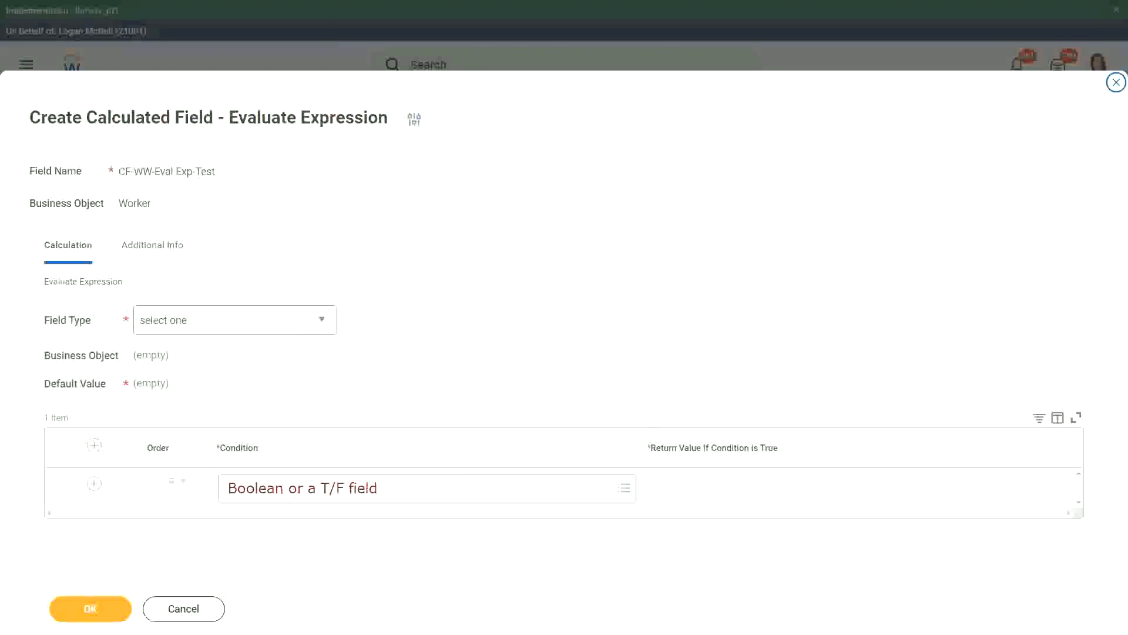
{"action": "mouse_move", "coordinate": [649, 490]}
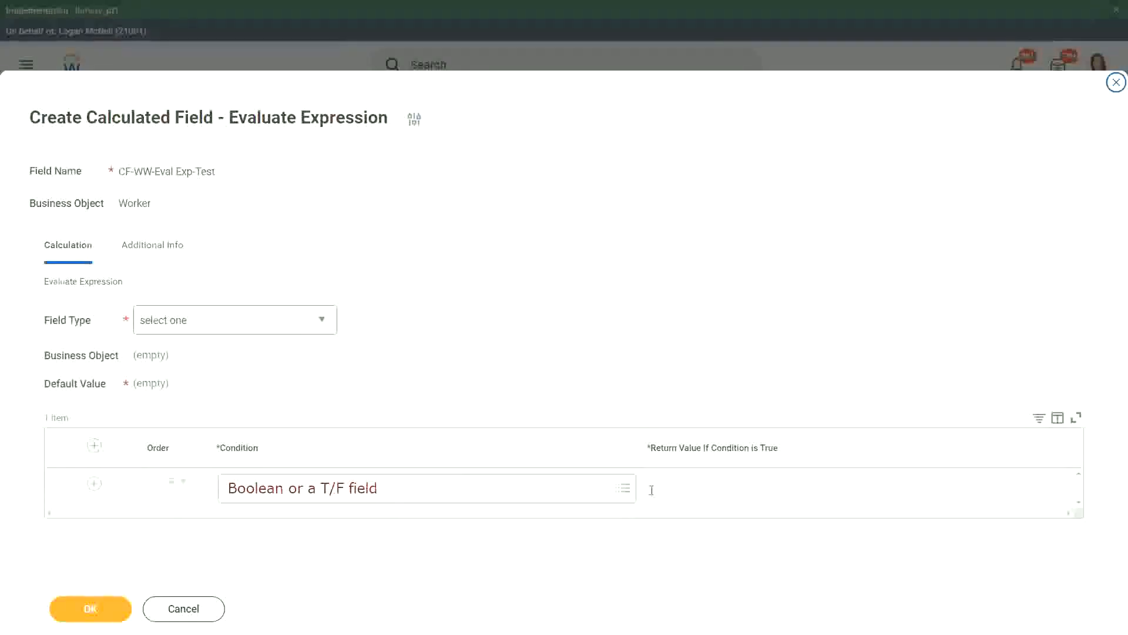
{"action": "mouse_move", "coordinate": [654, 490]}
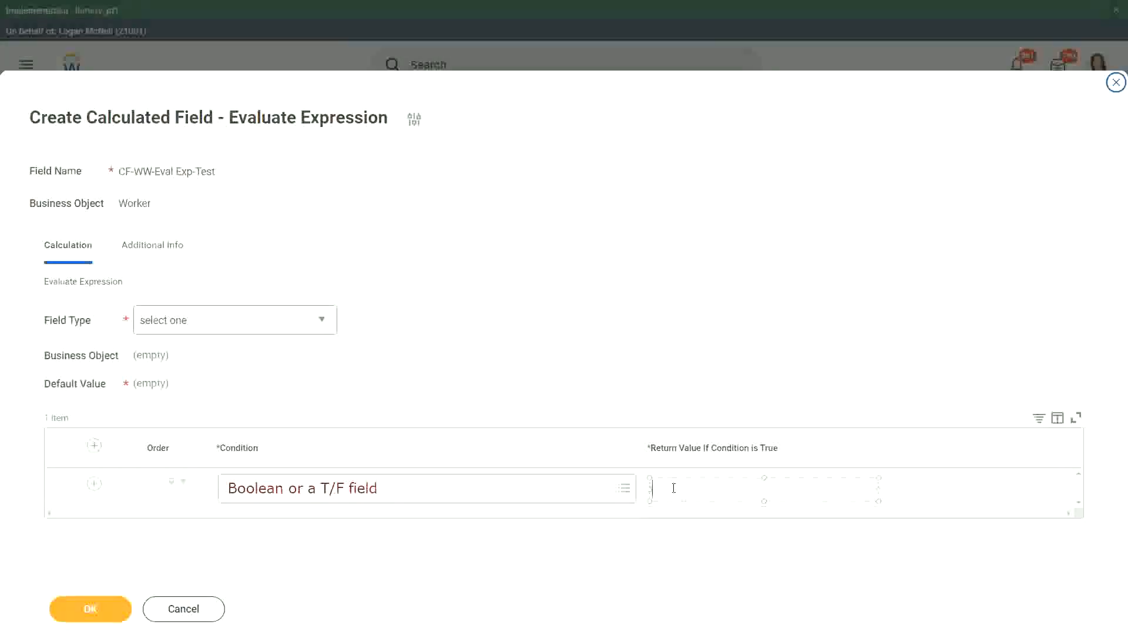
Enter the return value 'Another Calc Field that gives the result'
{"action": "type", "text": "Another Calc"}
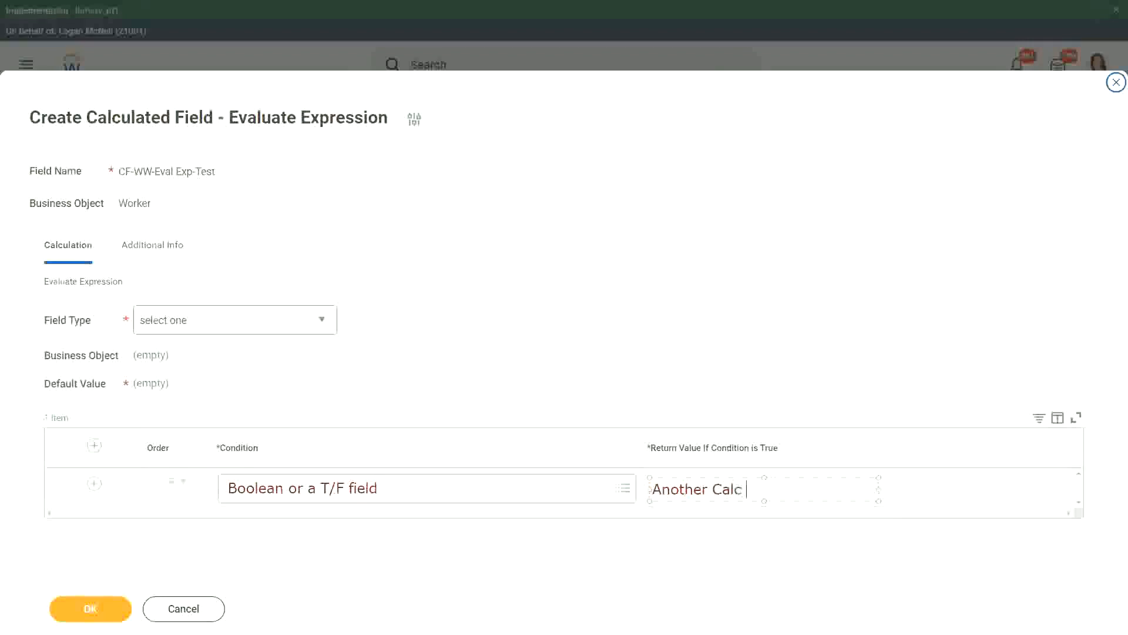
{"action": "type", "text": "Field that"}
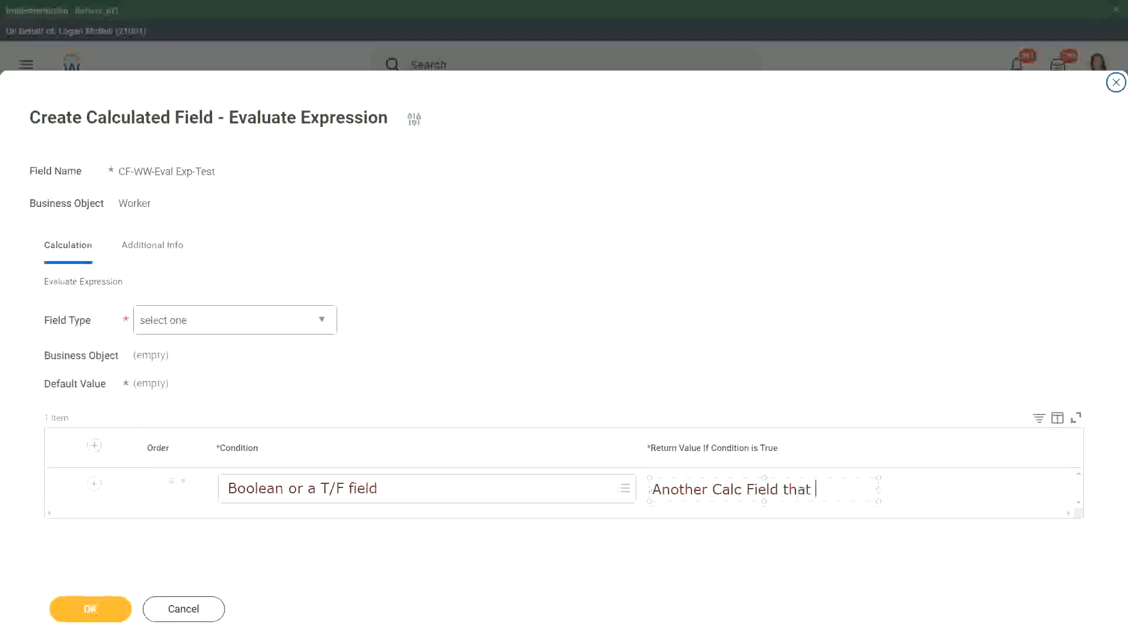
{"action": "type", "text": "gives the resul"}
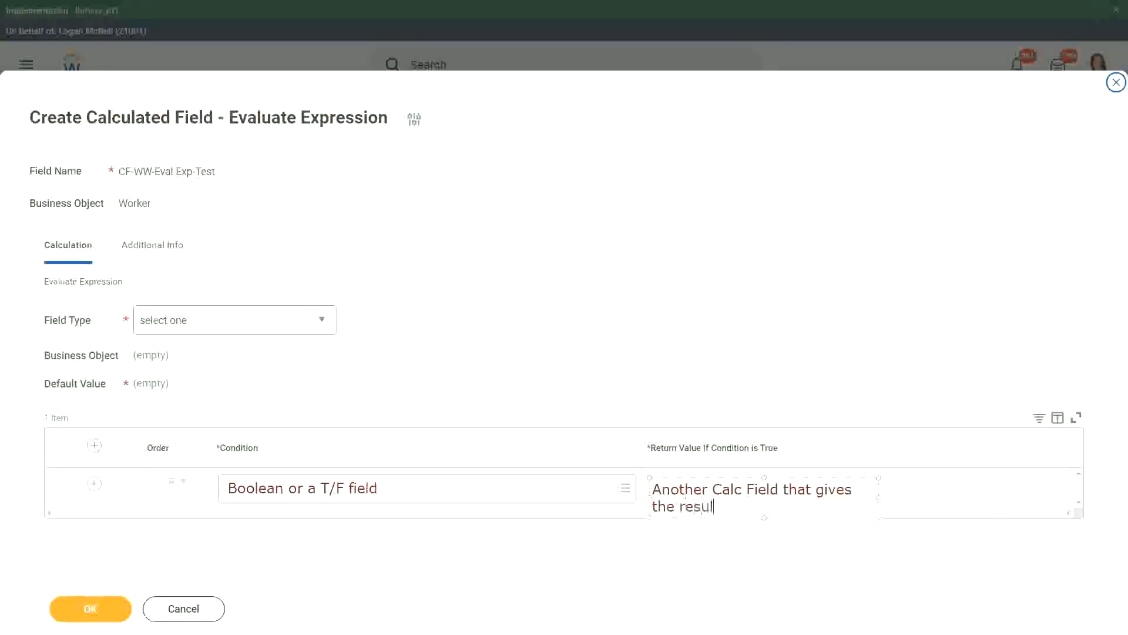
{"action": "type", "text": "t"}
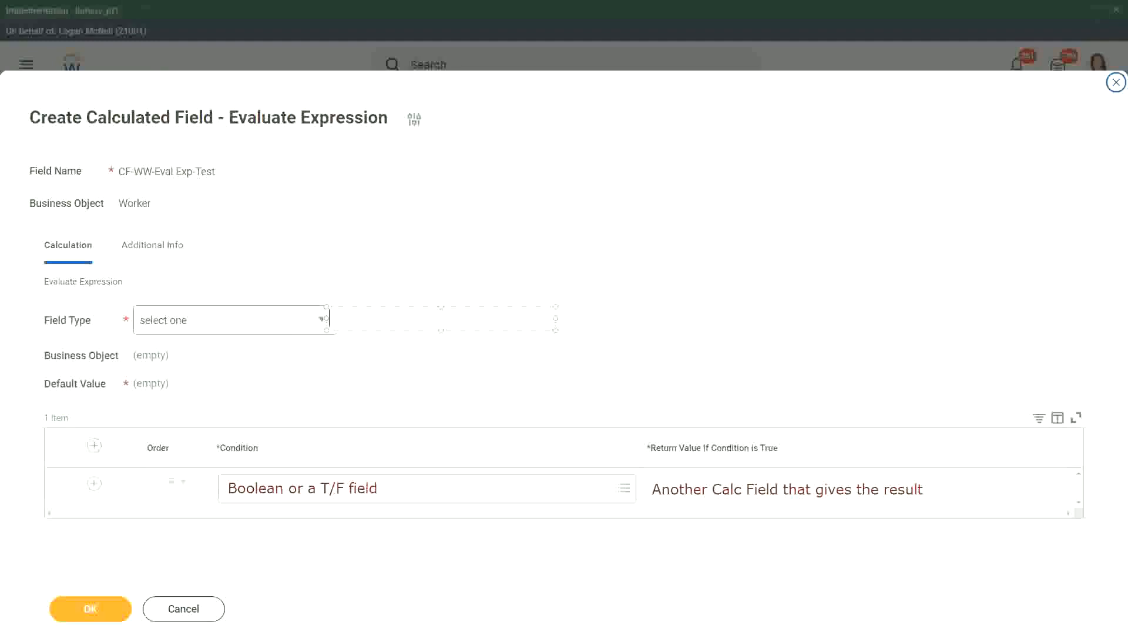
{"action": "mouse_move", "coordinate": [302, 302]}
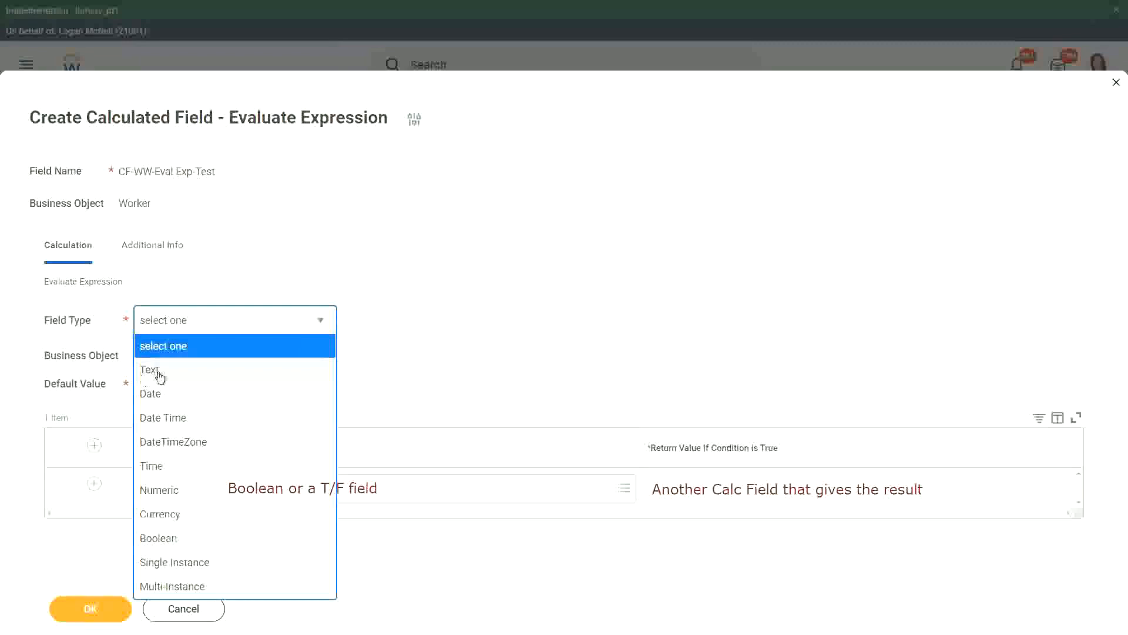
Set Field Type to Text with default value 'Some Default Value'
{"action": "left_click", "coordinate": [149, 369]}
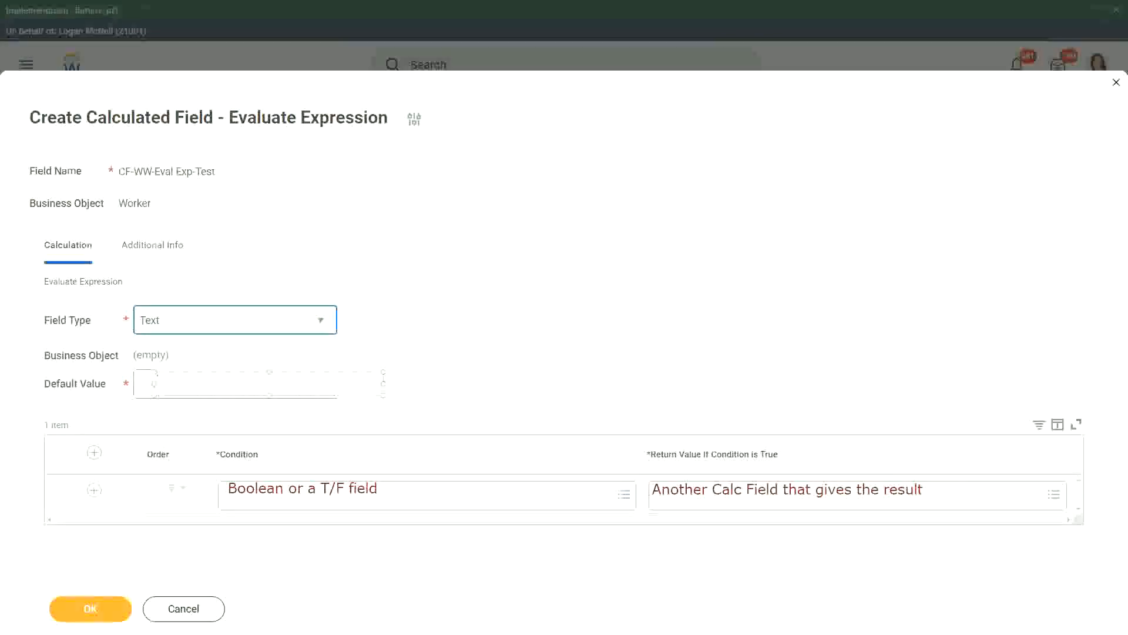
{"action": "type", "text": "Some"}
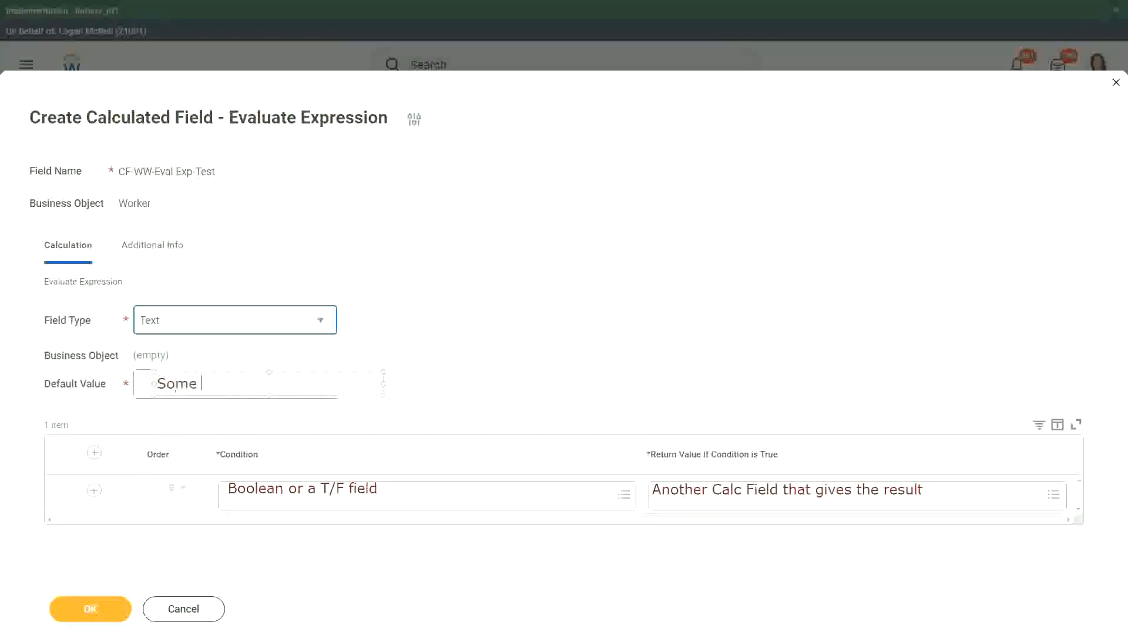
{"action": "type", "text": "Default"}
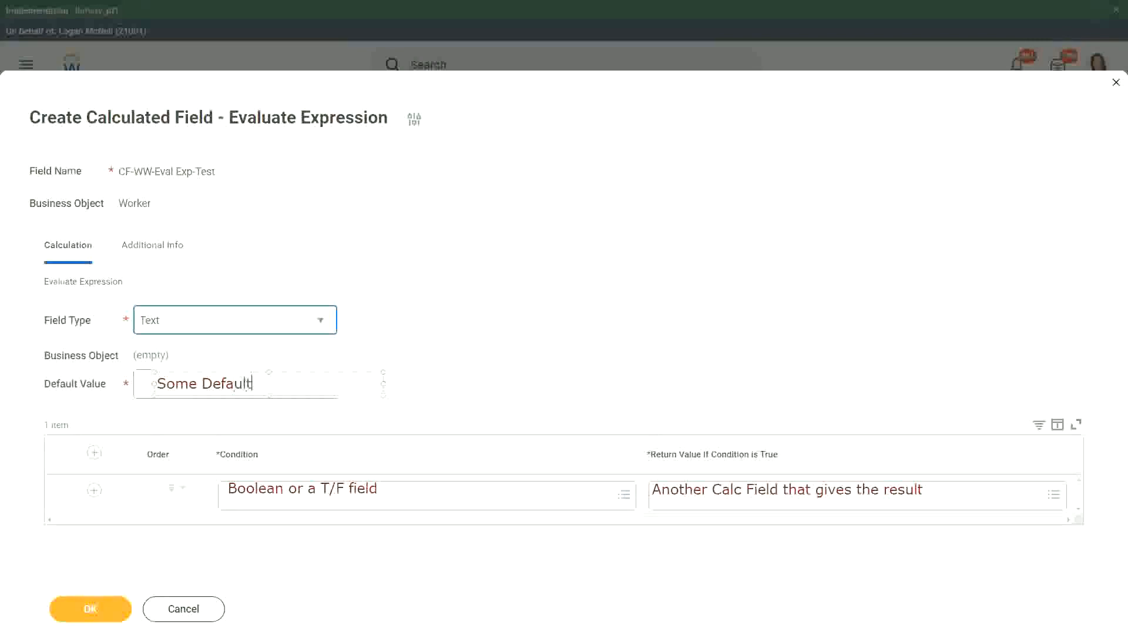
{"action": "type", "text": "Value"}
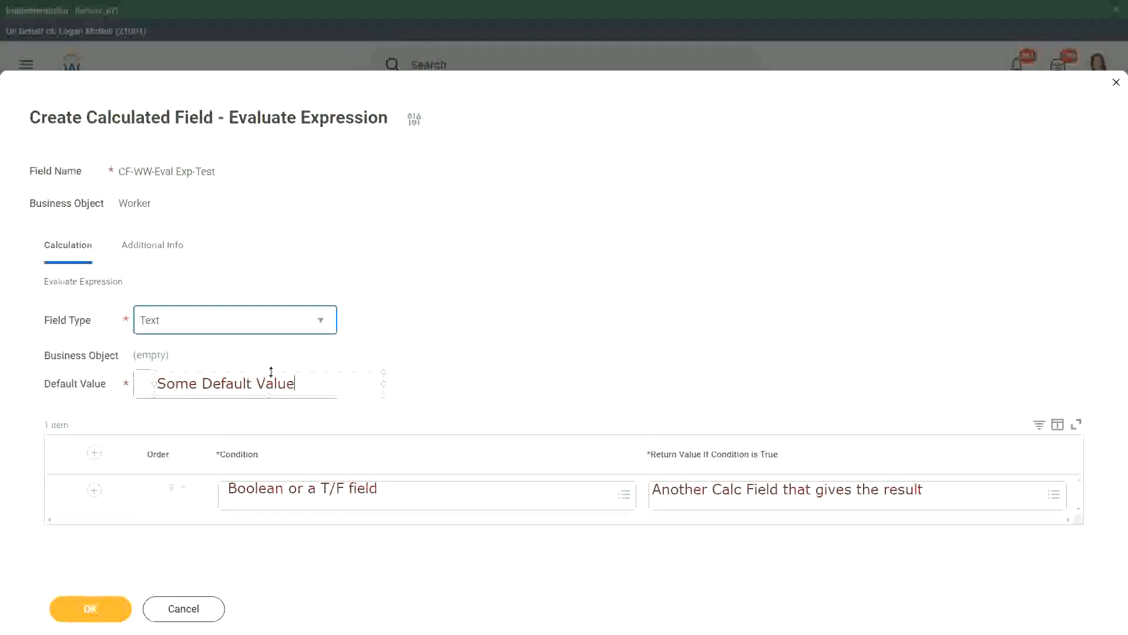
{"action": "mouse_move", "coordinate": [471, 363]}
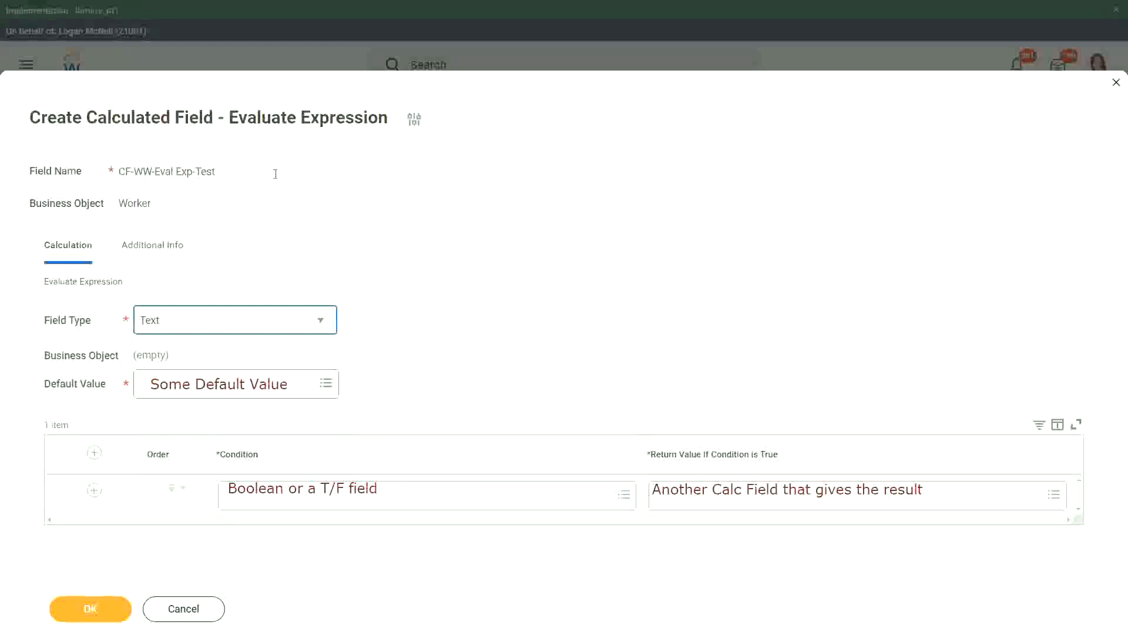
{"action": "mouse_move", "coordinate": [366, 260]}
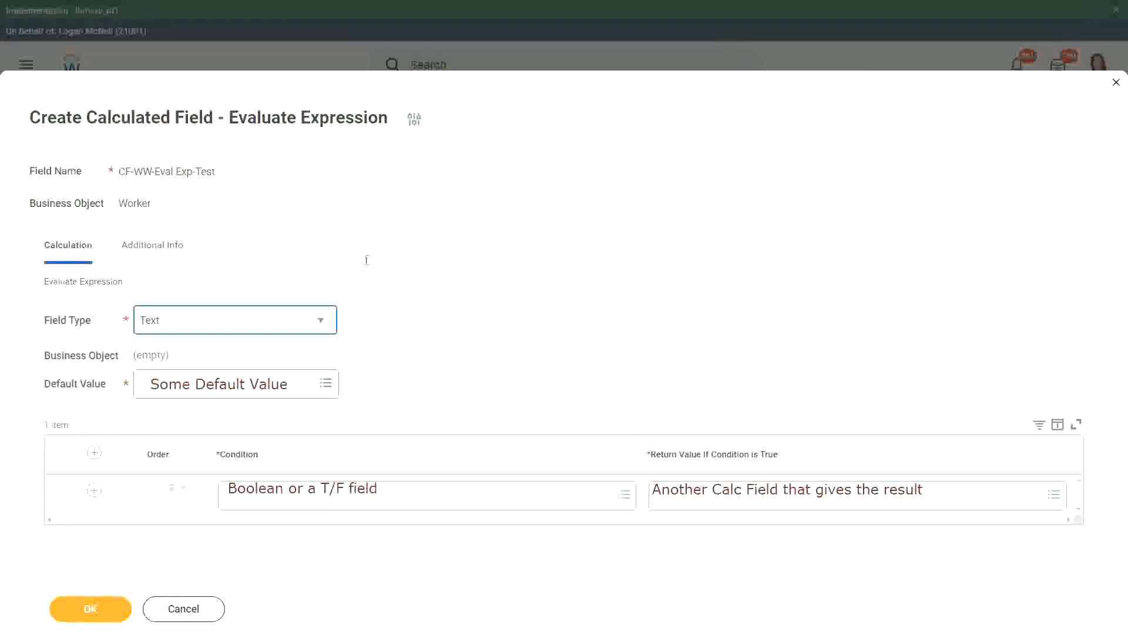
{"action": "mouse_move", "coordinate": [400, 468]}
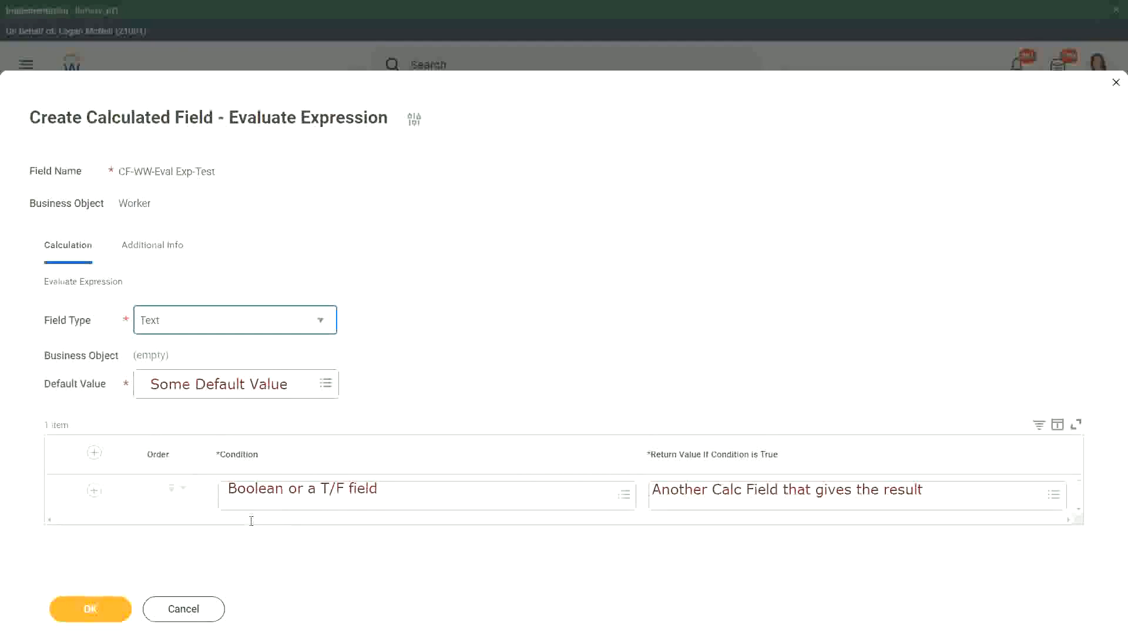
{"action": "mouse_move", "coordinate": [318, 573]}
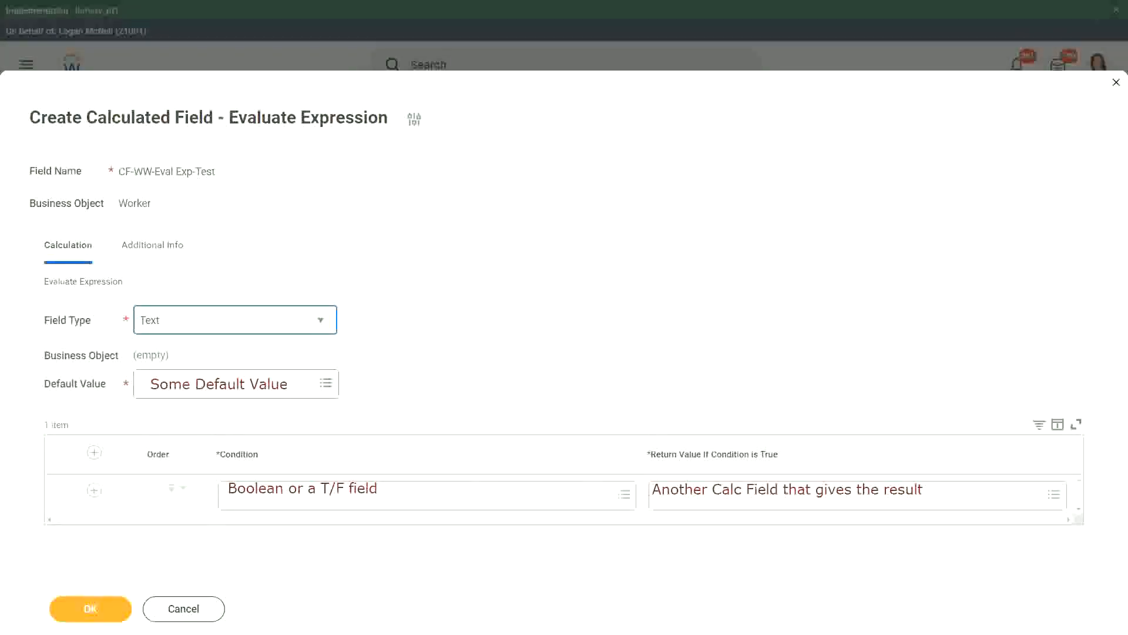
{"action": "mouse_move", "coordinate": [204, 600]}
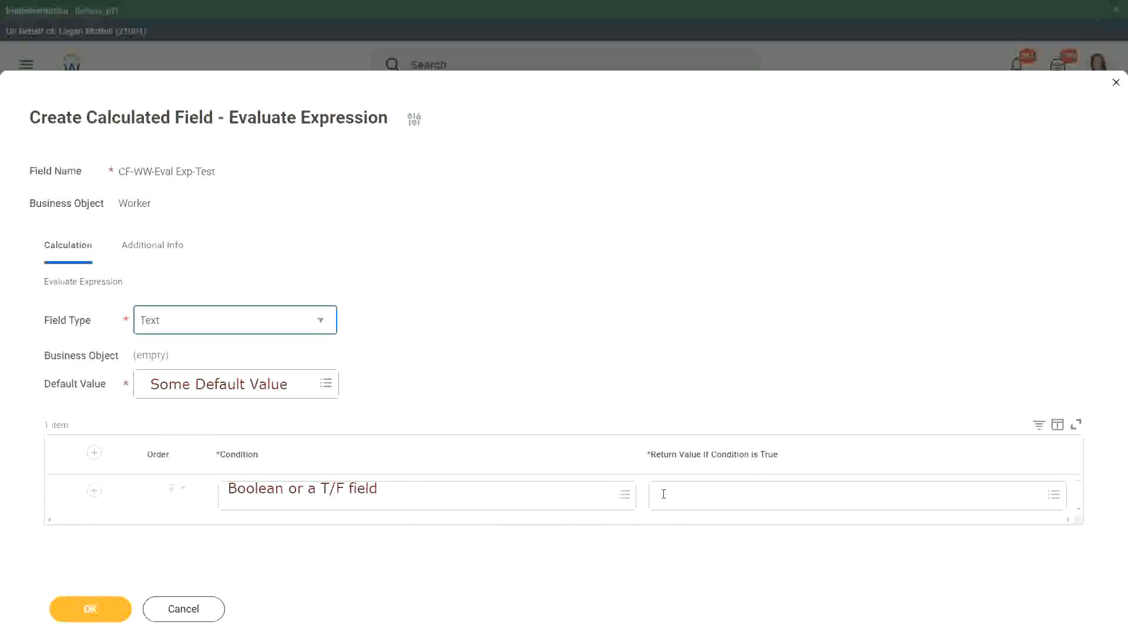
Enter the return value 'Type in the value that you want in the output'
{"action": "left_click", "coordinate": [791, 495]}
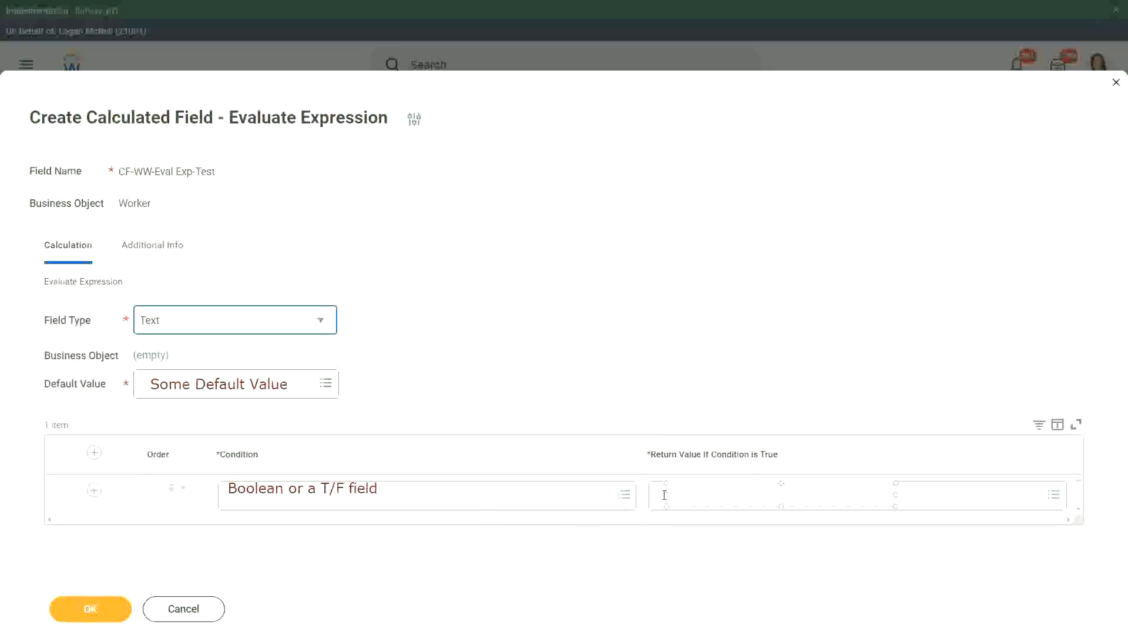
{"action": "type", "text": "Ty"}
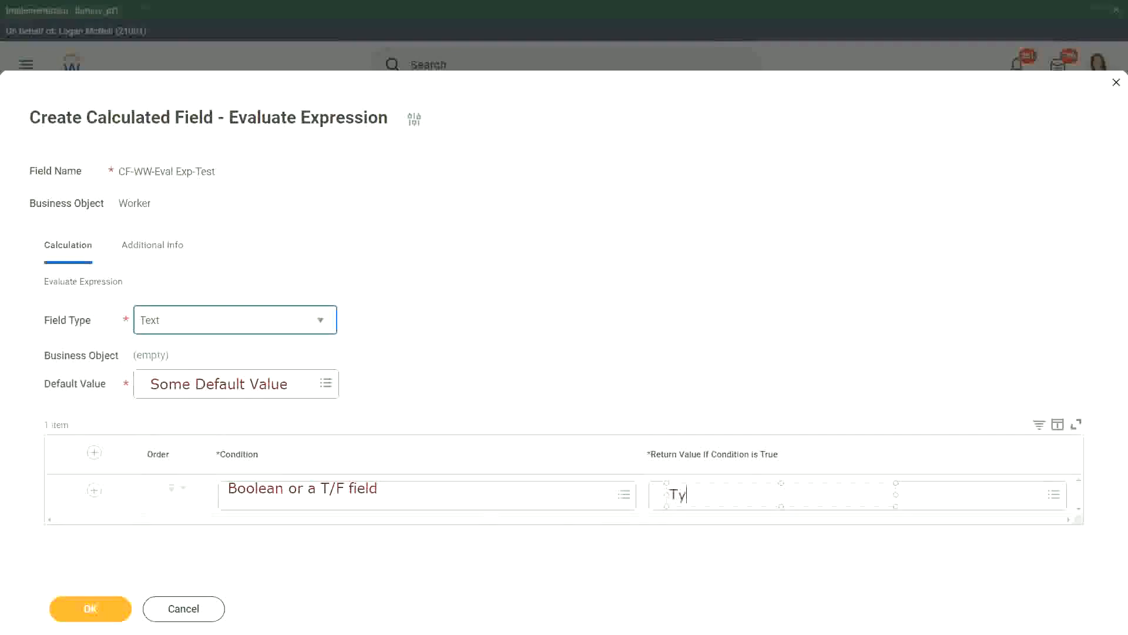
{"action": "type", "text": "pe in the"}
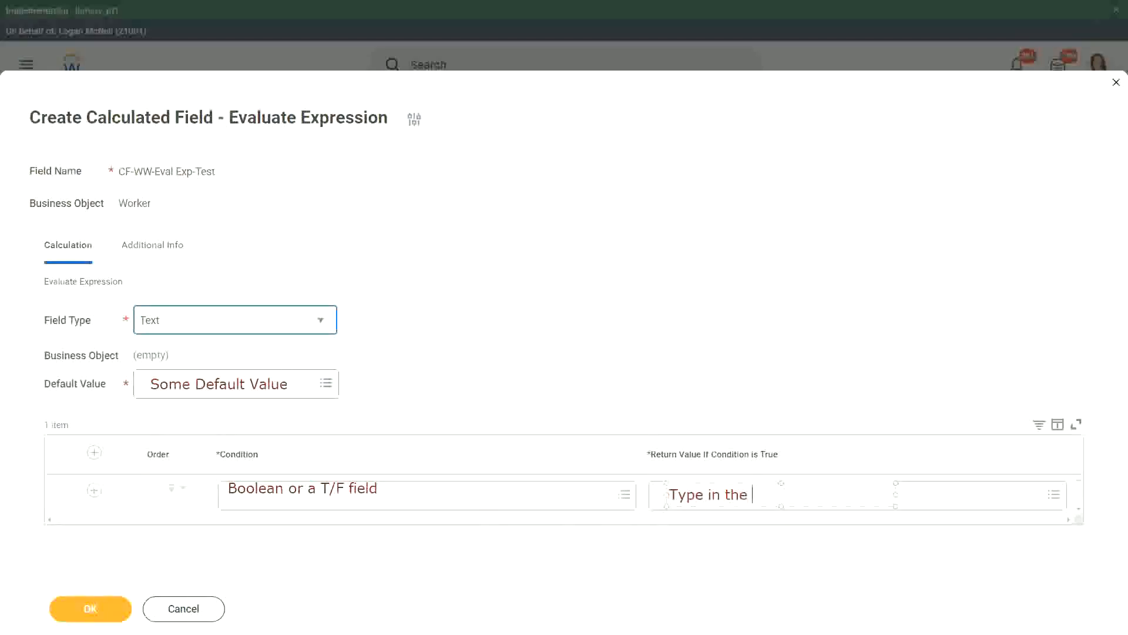
{"action": "type", "text": "value that"}
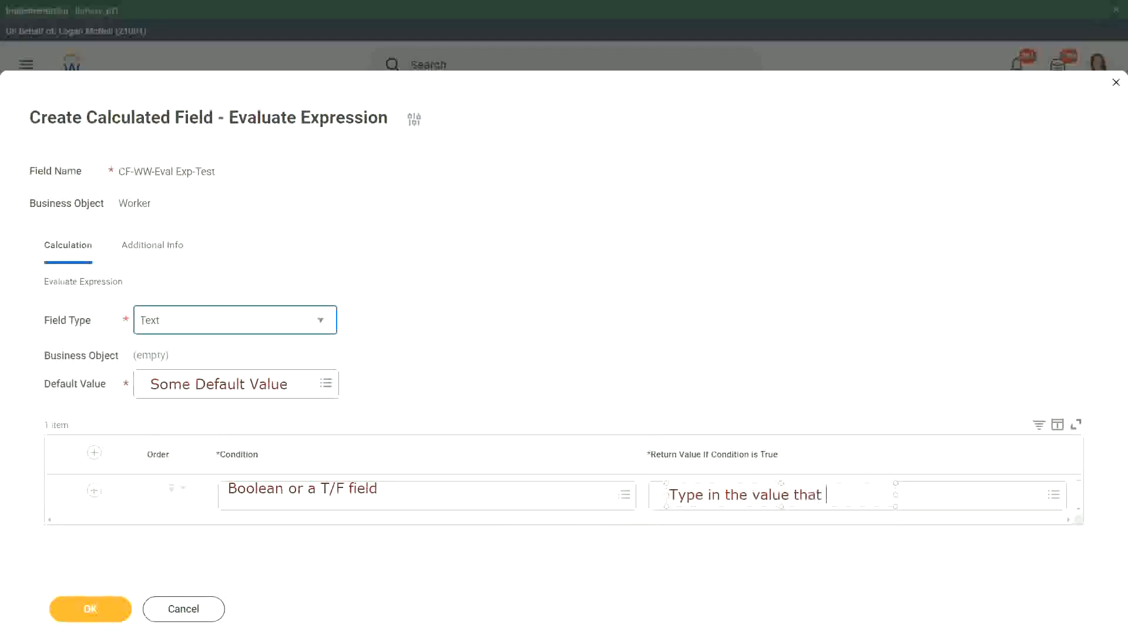
{"action": "type", "text": "you want in"}
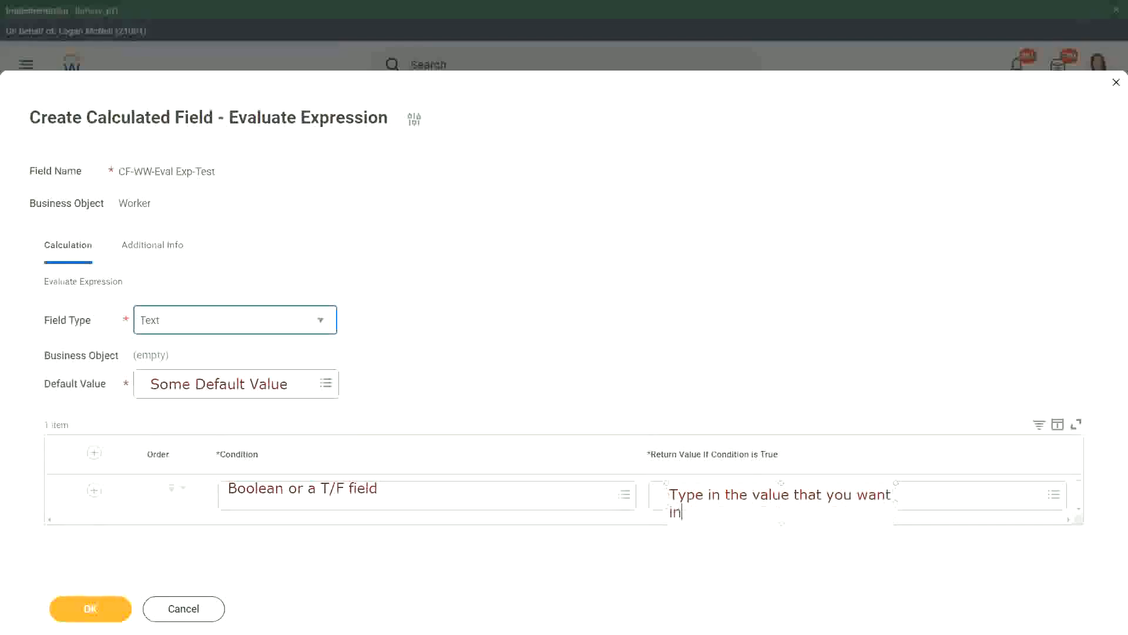
{"action": "type", "text": "the outp"}
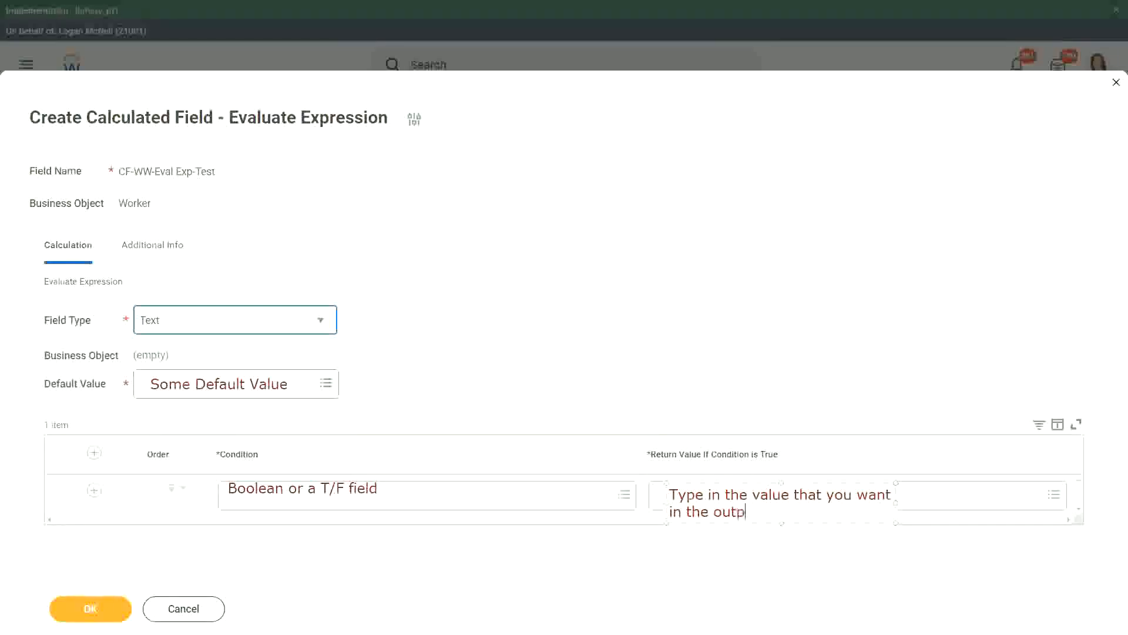
{"action": "type", "text": "ut"}
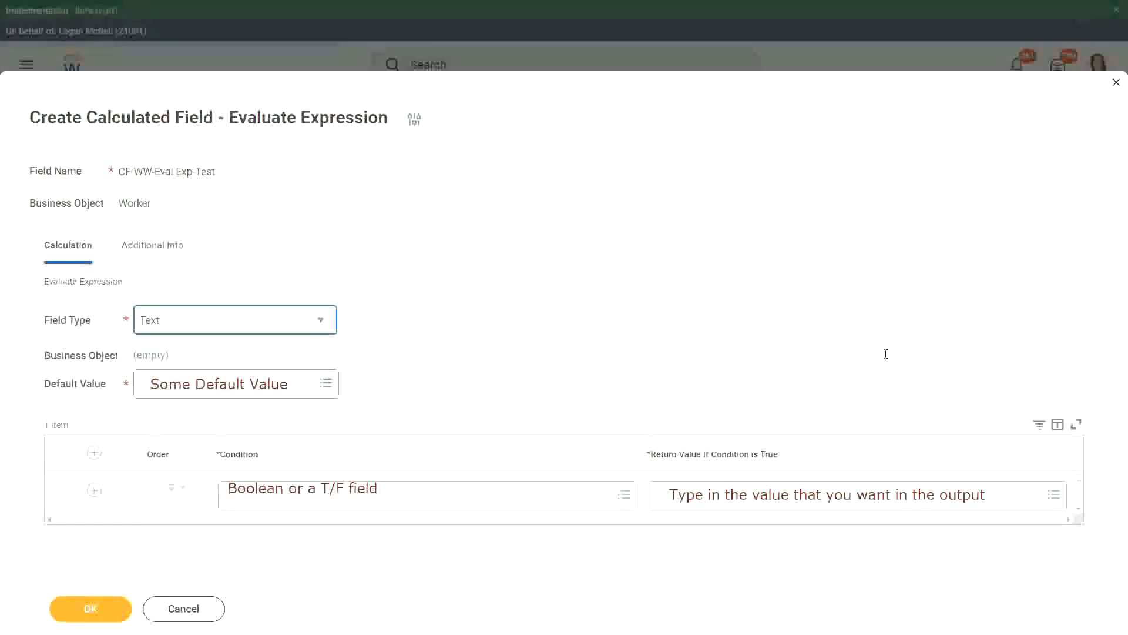
{"action": "mouse_move", "coordinate": [655, 394]}
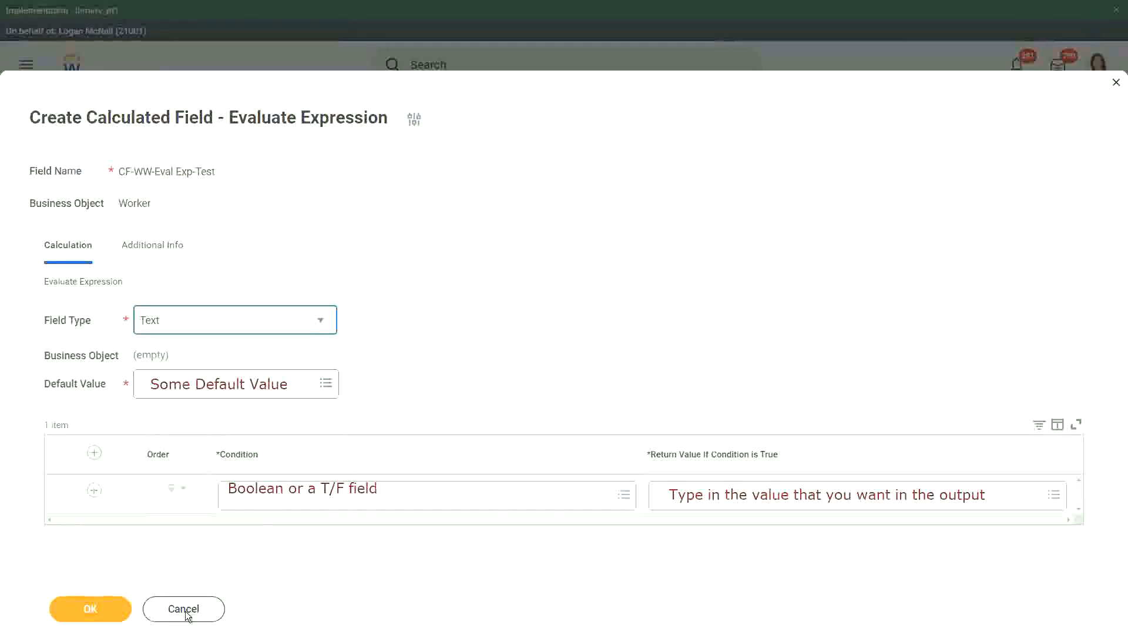
Cancel the unsaved calculated field form and return to the Workday home page
{"action": "left_click", "coordinate": [183, 609]}
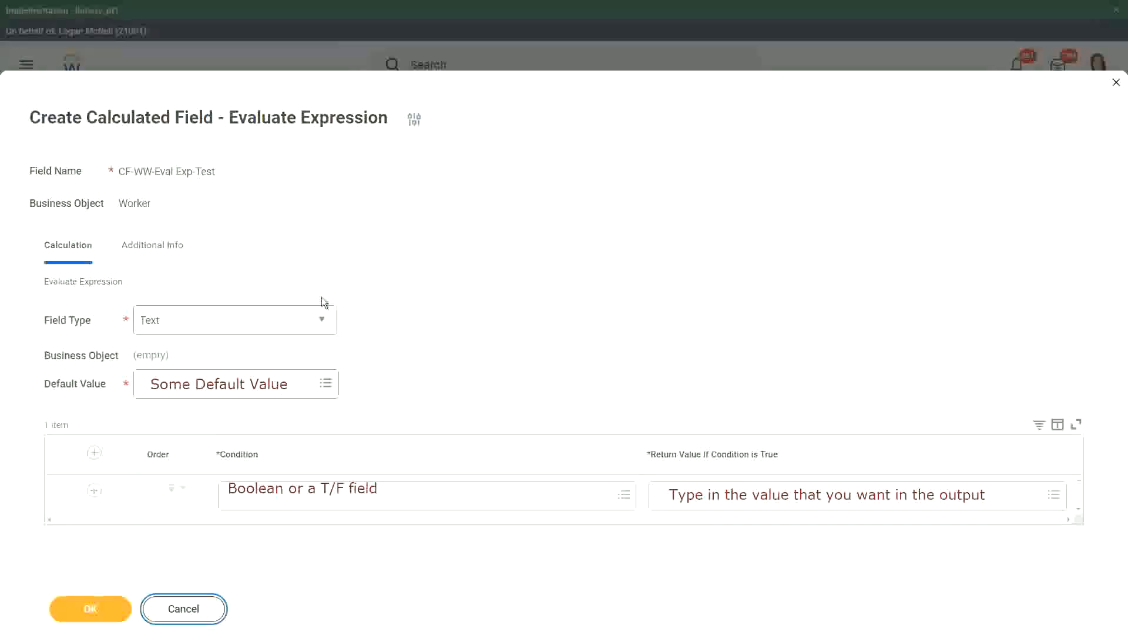
{"action": "left_click", "coordinate": [90, 608]}
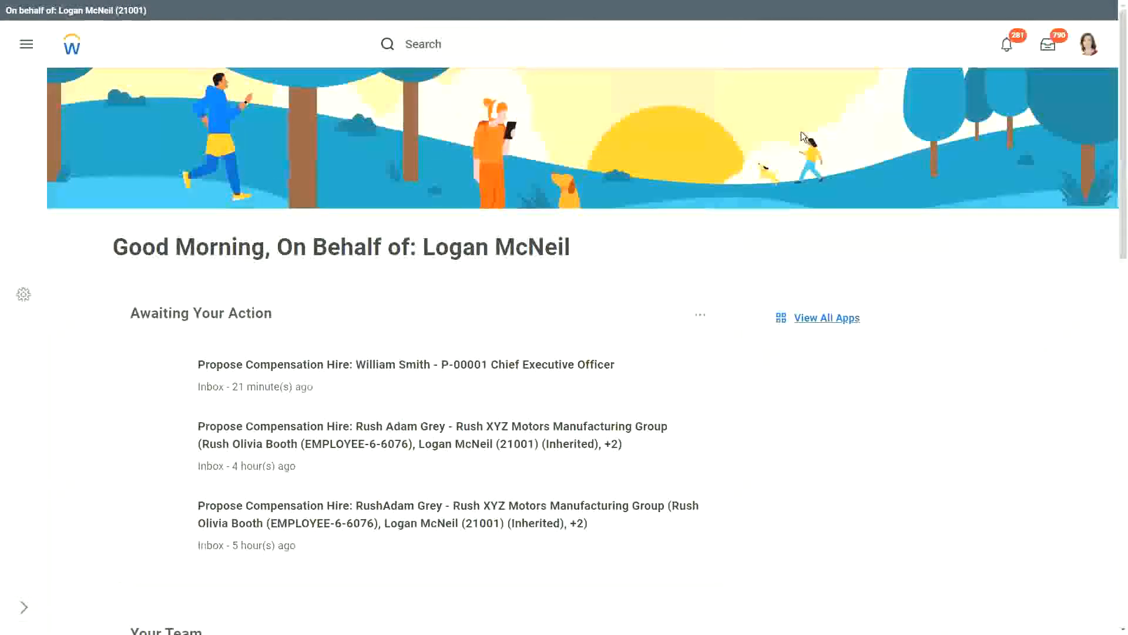
{"action": "left_click", "coordinate": [26, 44]}
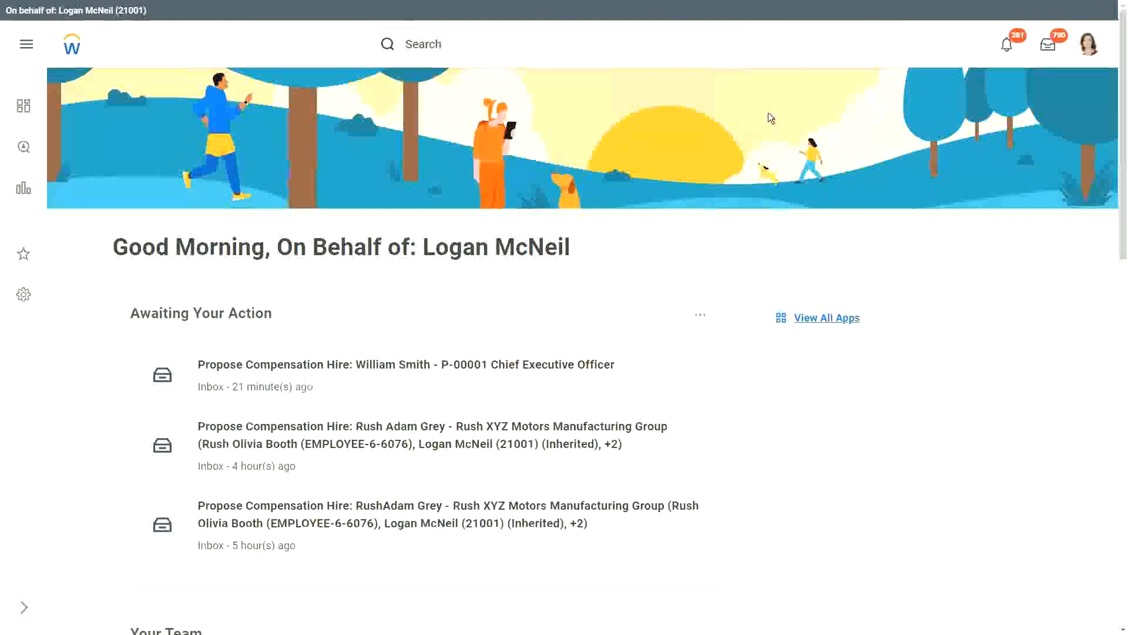